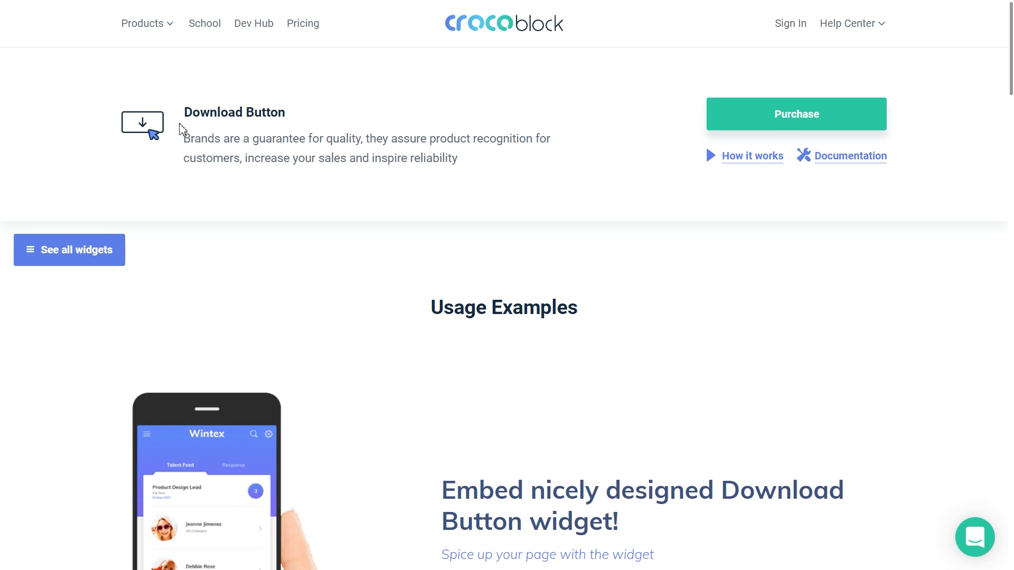
mouse_move(258, 135)
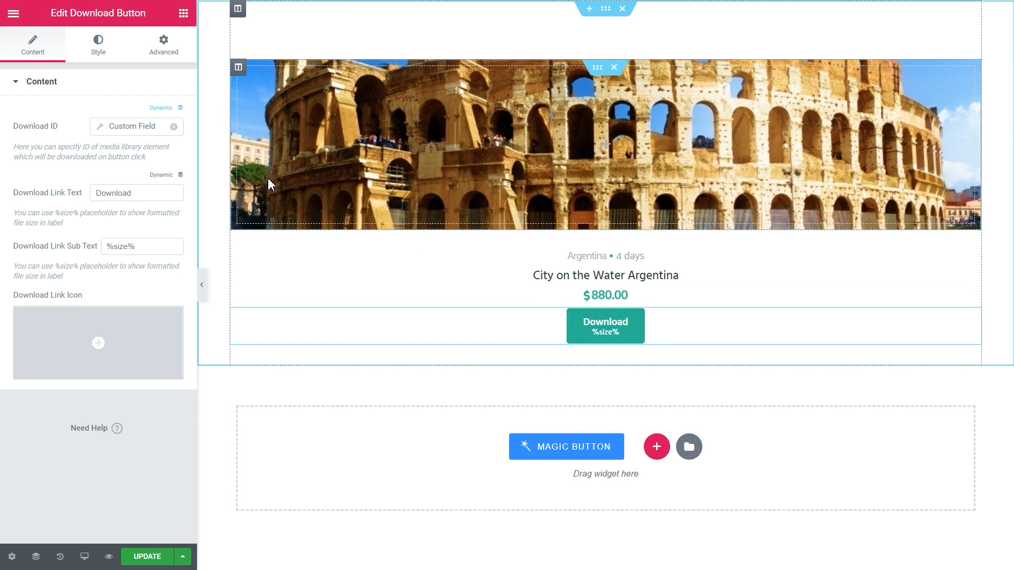
- Show JetEngine's Custom Field and Option dynamic sources for the Download ID
left_click(161, 108)
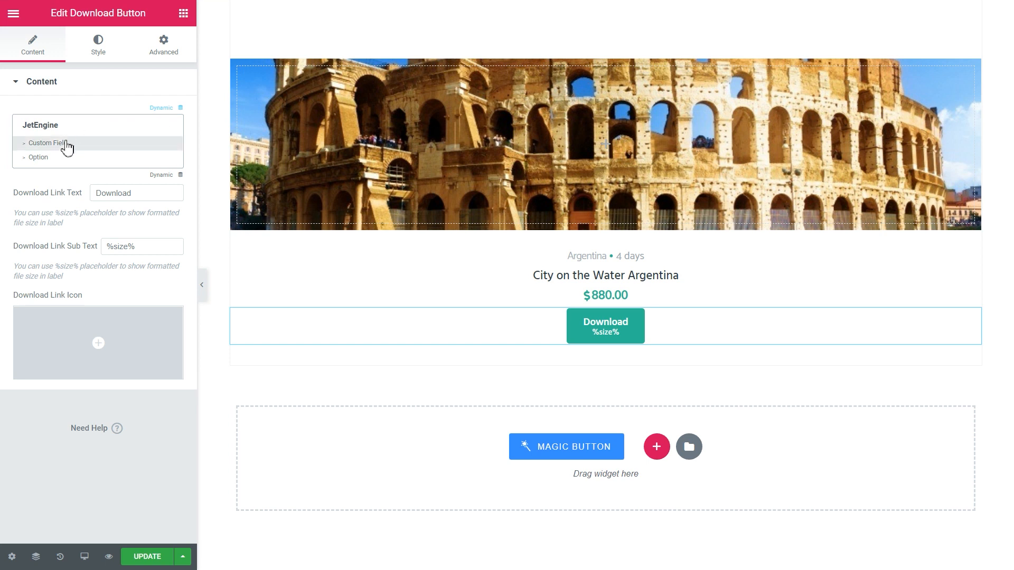
mouse_move(64, 159)
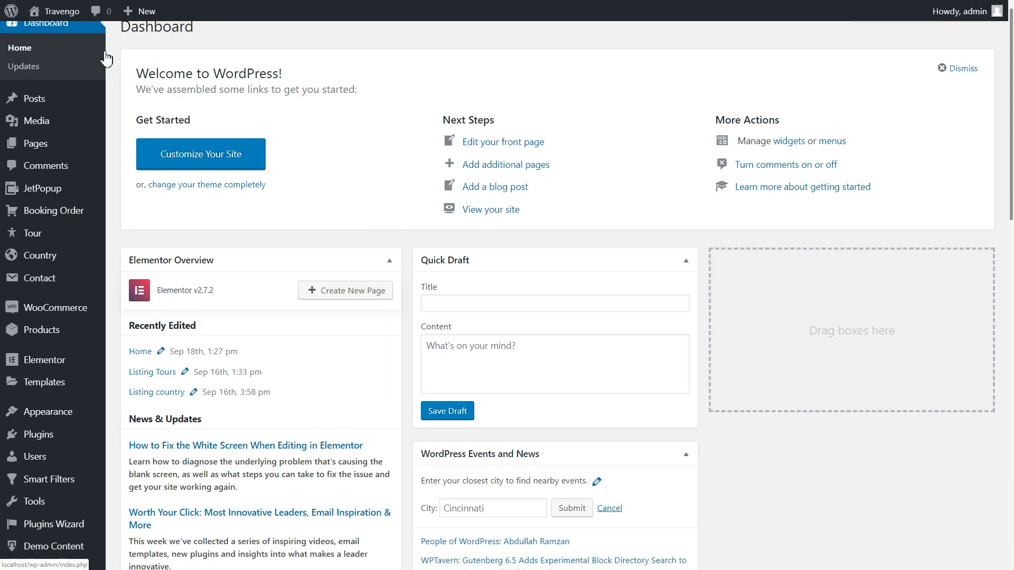
- Add a 'Download button' media meta field to the Tour post type and update it
scroll("down", 3)
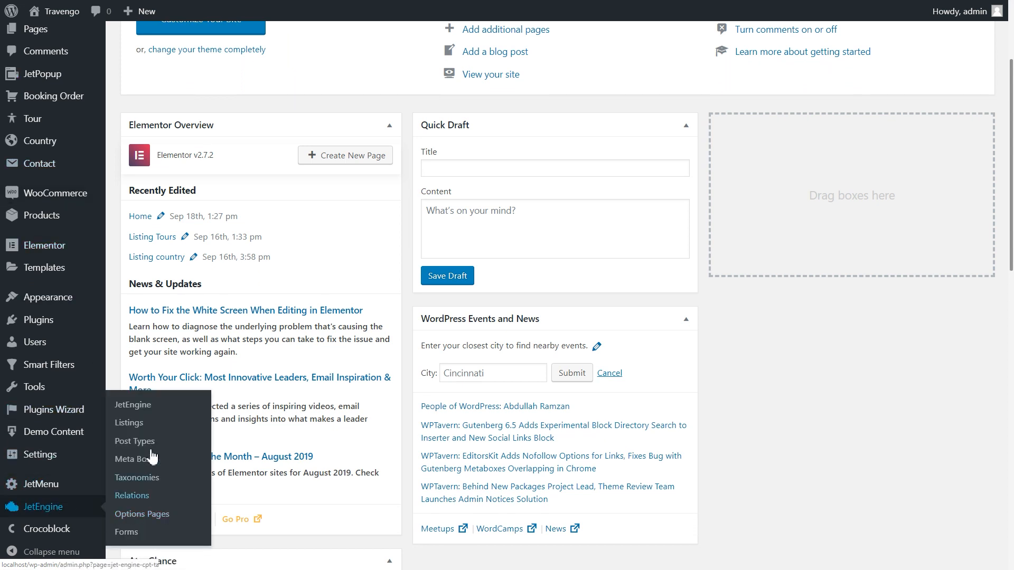
left_click(135, 441)
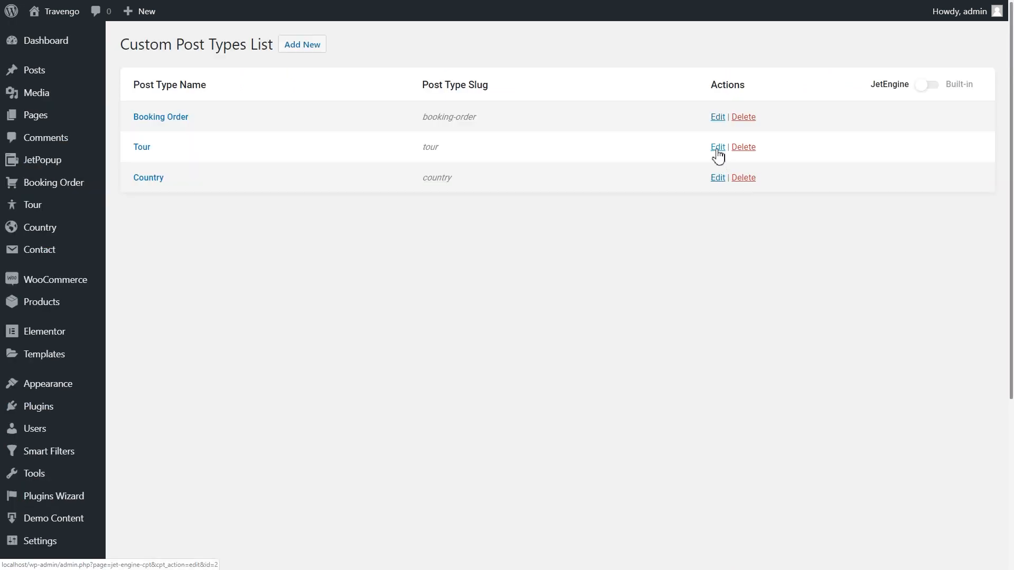
left_click(717, 147)
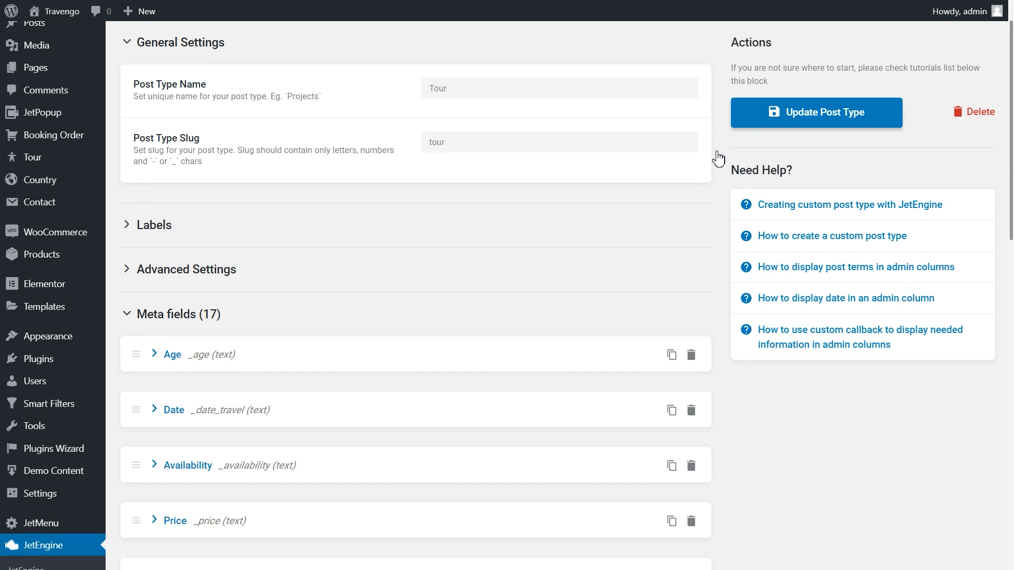
scroll("down", 3)
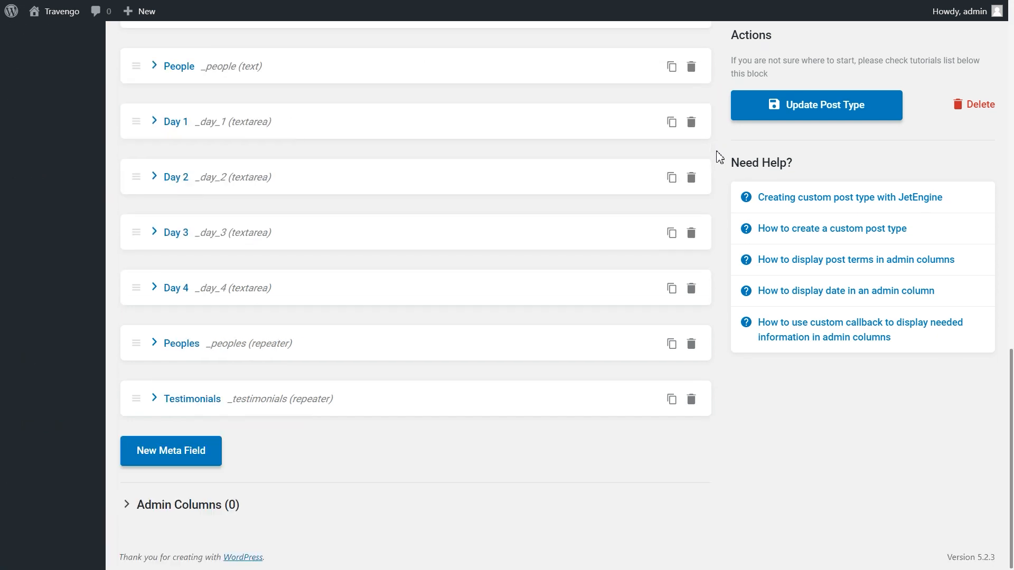
left_click(170, 450)
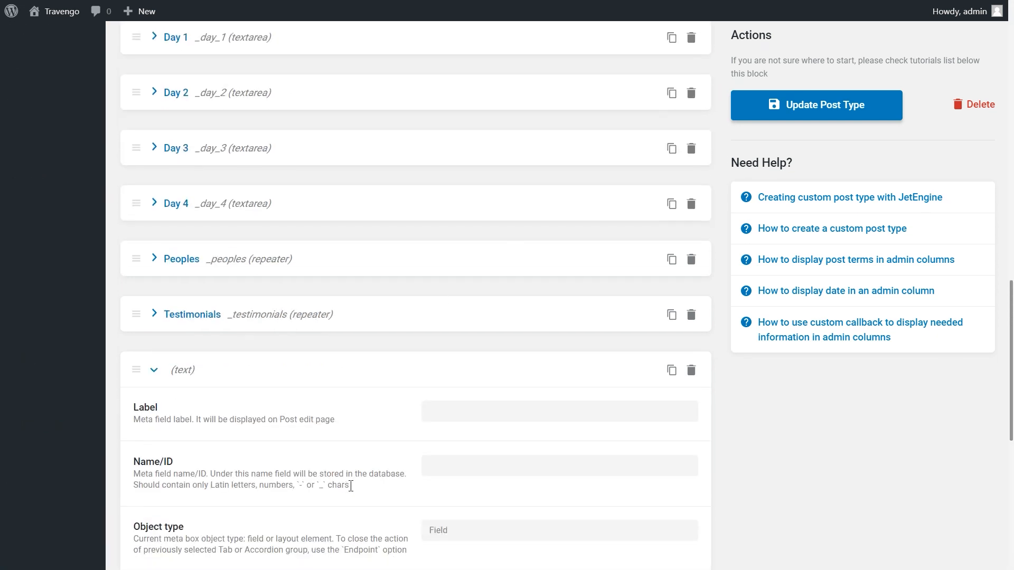
type("Download button")
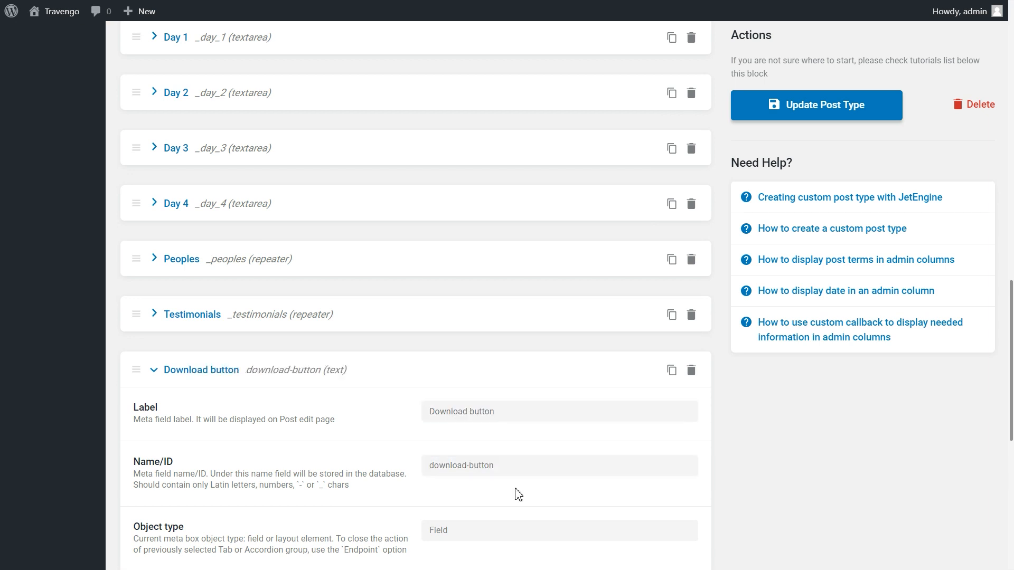
left_click(559, 522)
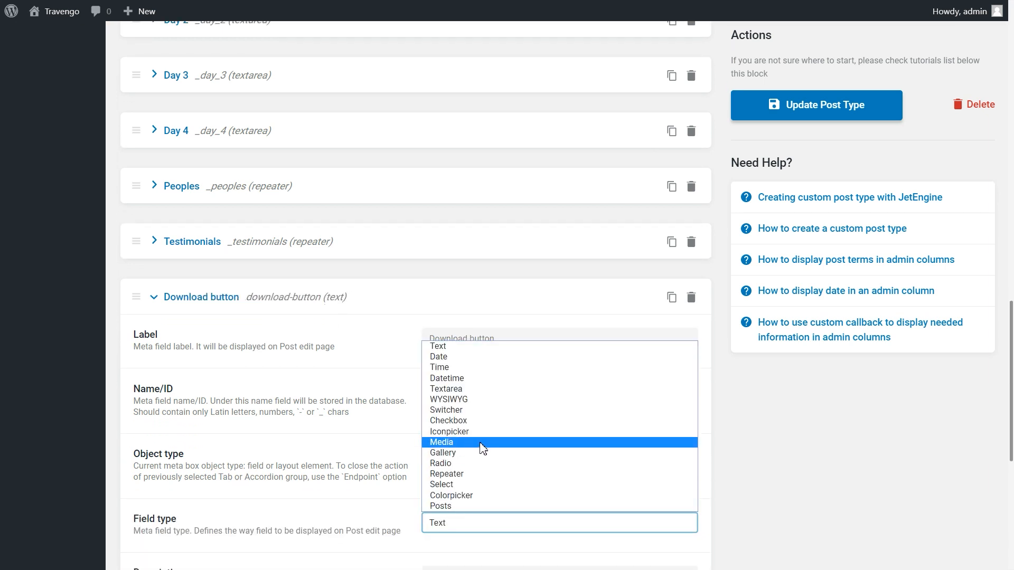
left_click(441, 443)
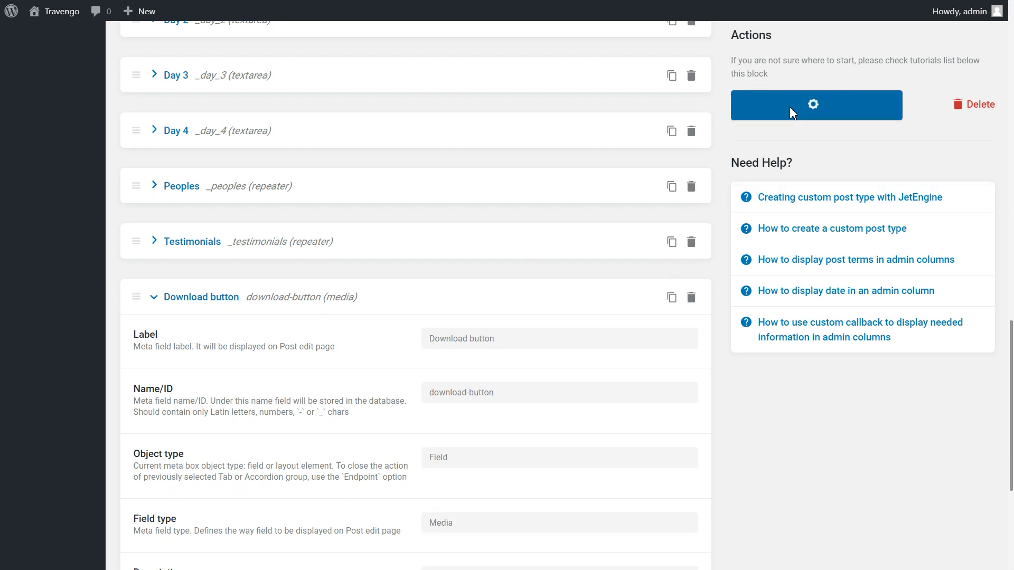
left_click(815, 104)
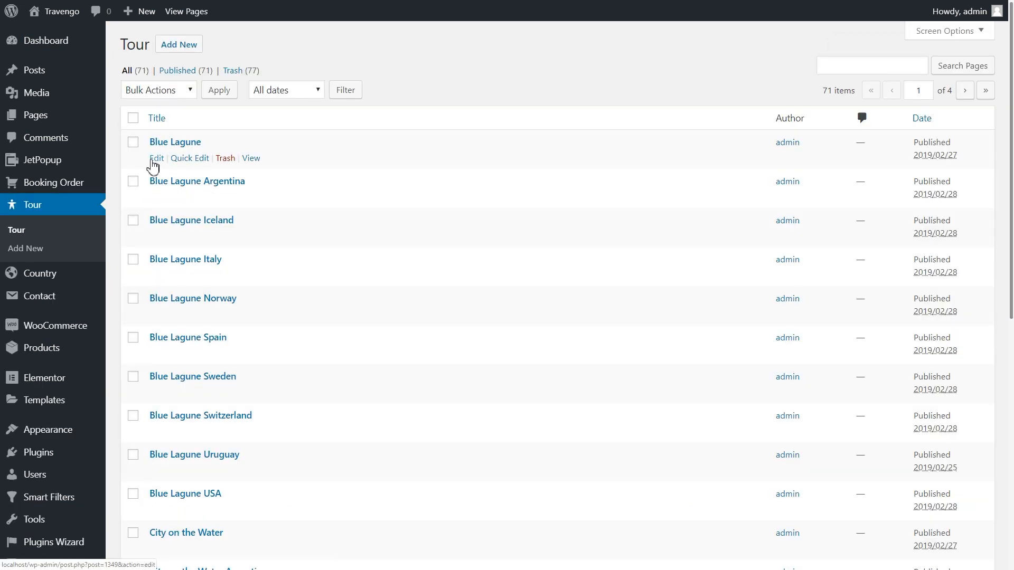
- Attach Blue-Lagune-Argentina.pdf to Blue Lagune's Download Button field, update, and return to Tours
left_click(156, 158)
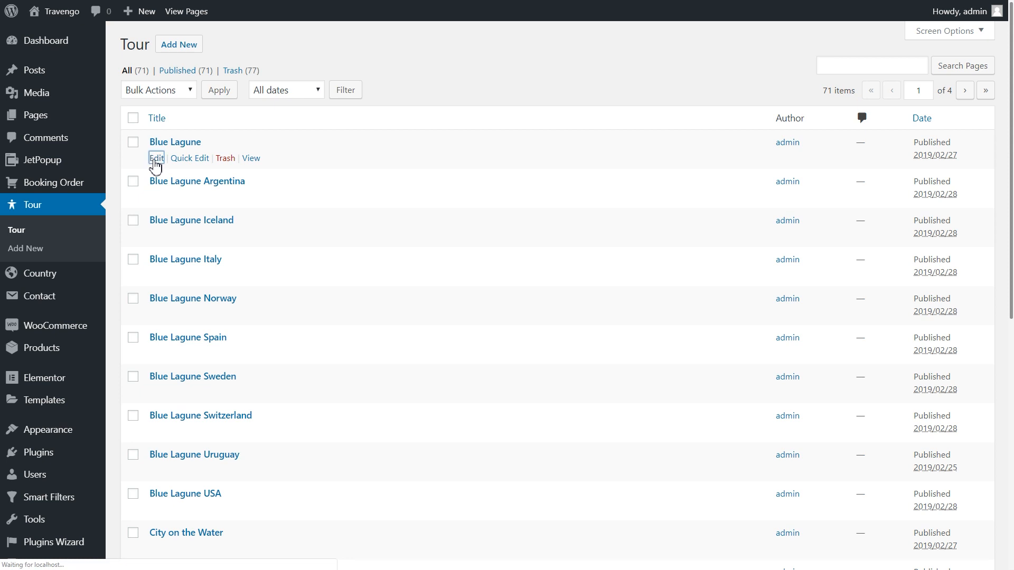
left_click(156, 159)
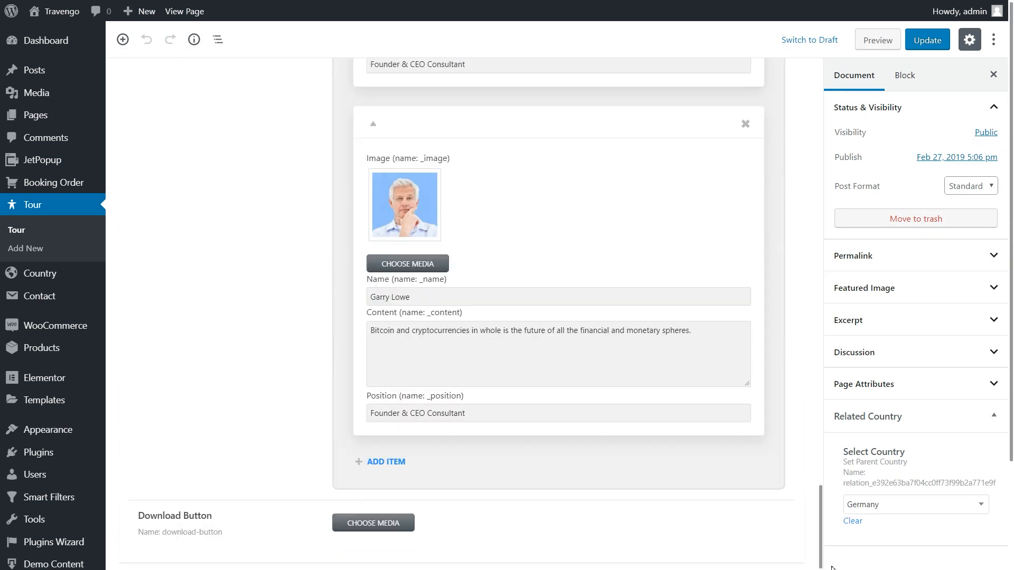
left_click(372, 522)
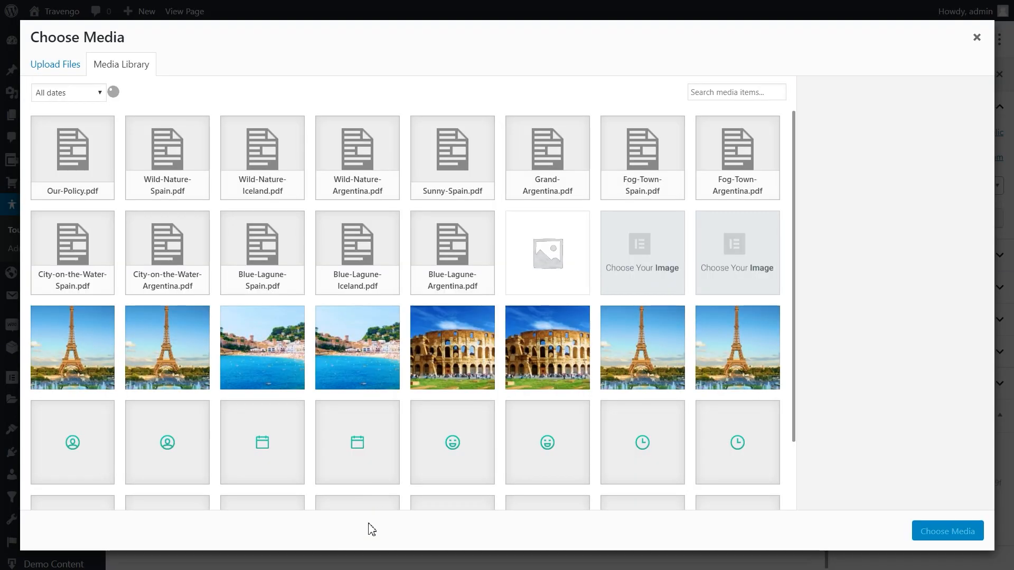
left_click(452, 253)
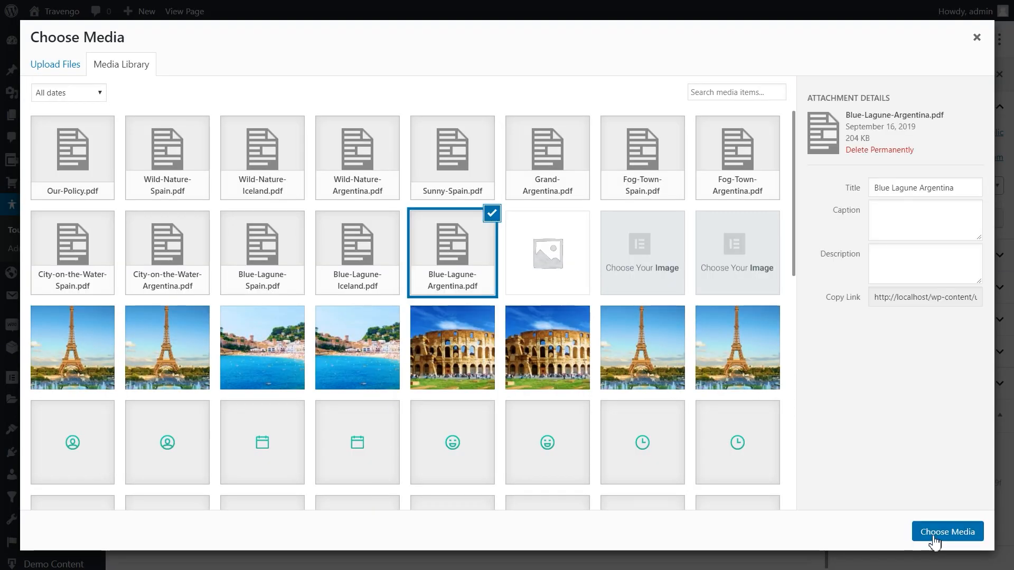
left_click(947, 532)
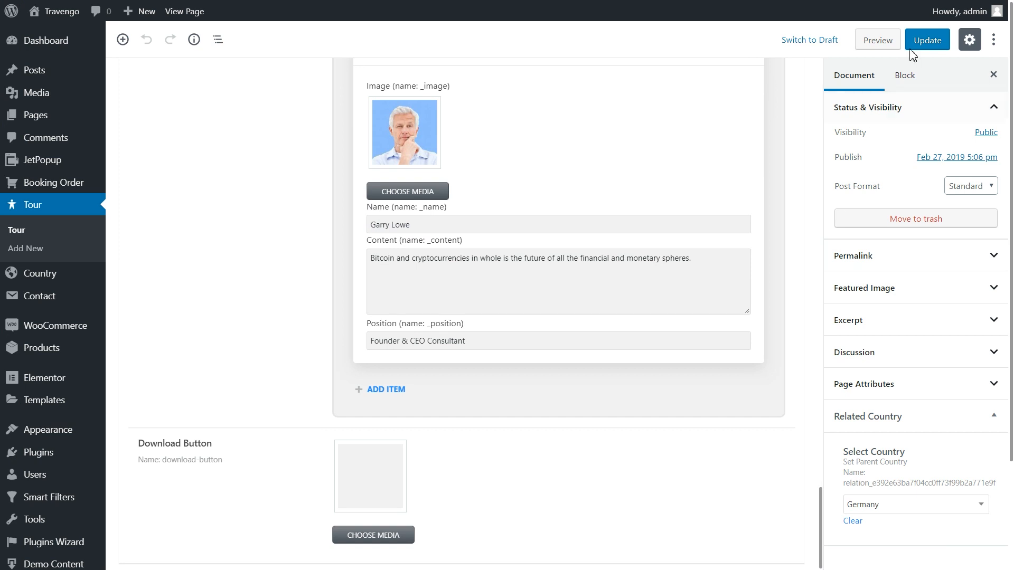
left_click(926, 40)
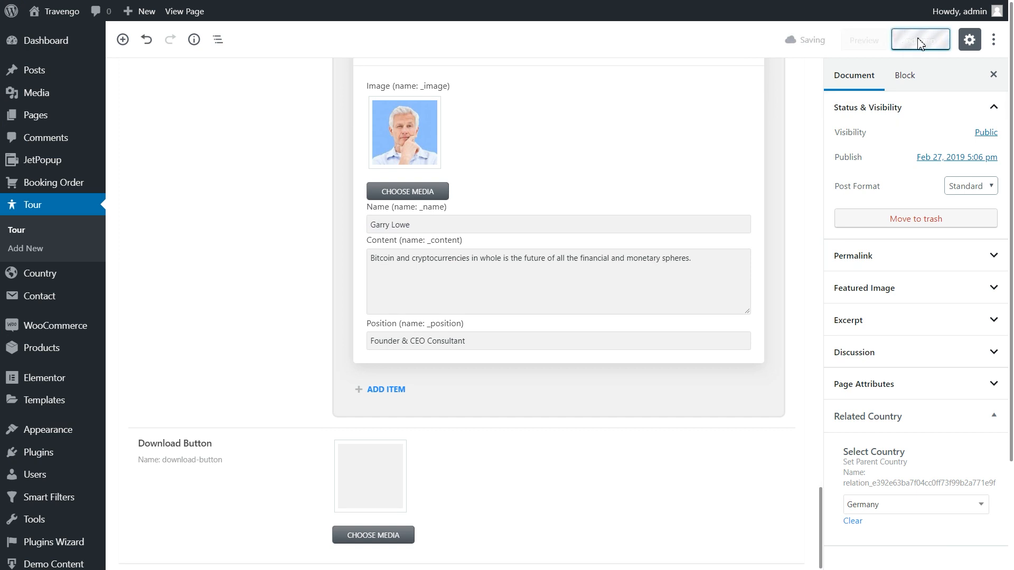
left_click(918, 40)
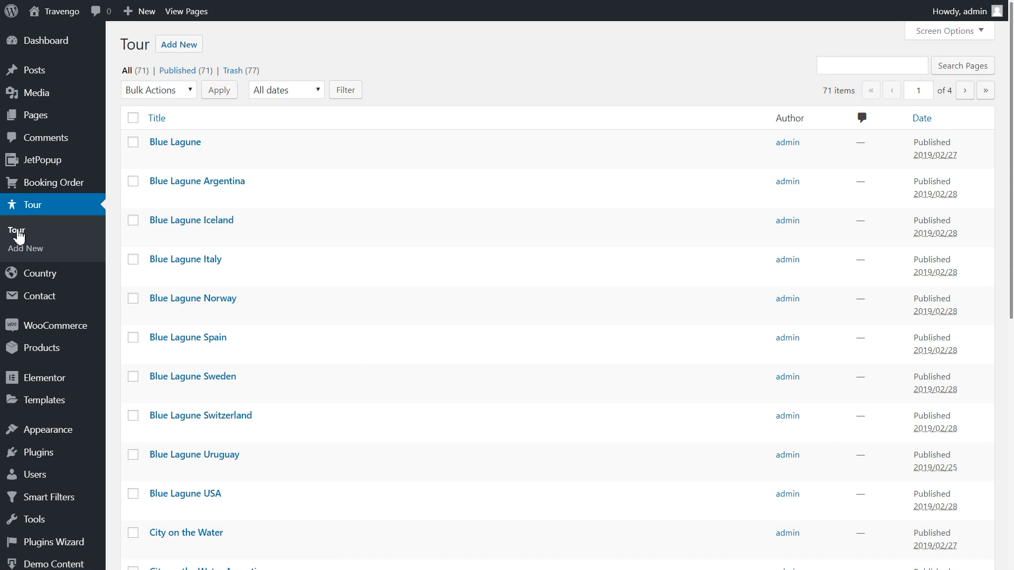
- Open the Listing Tours item from JetEngine Listings in Elementor
scroll("down", 3)
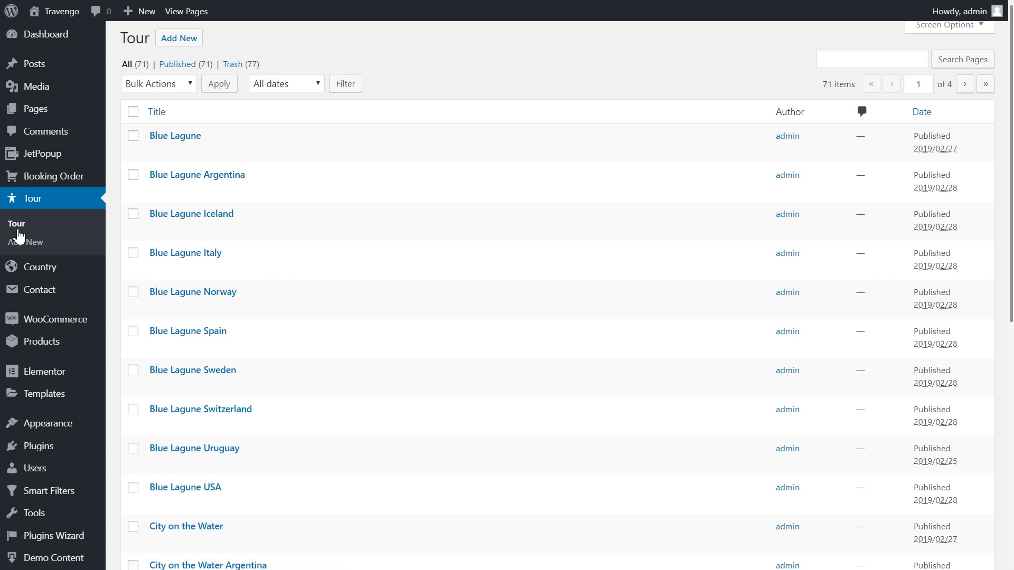
scroll("down", 3)
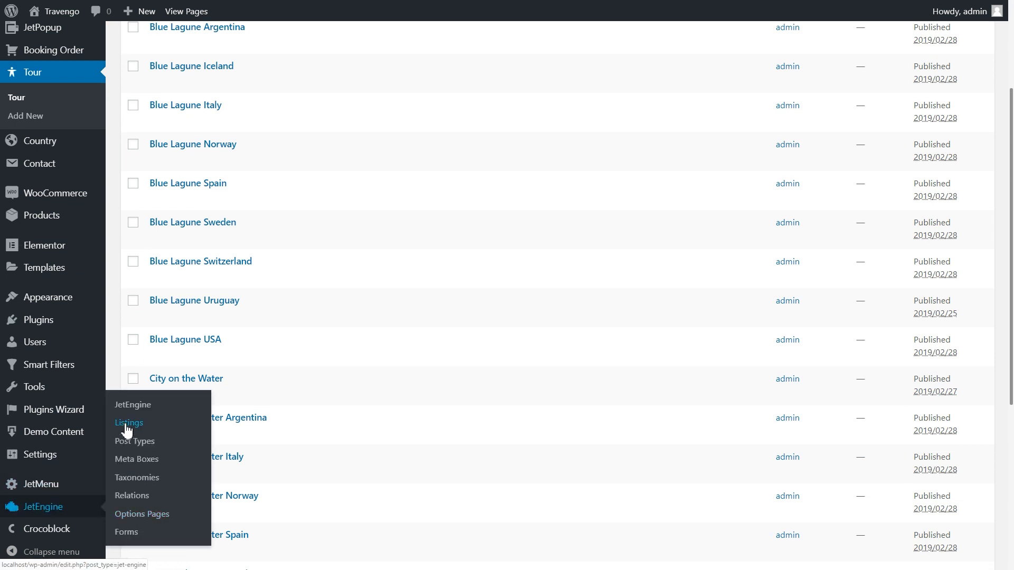
left_click(129, 422)
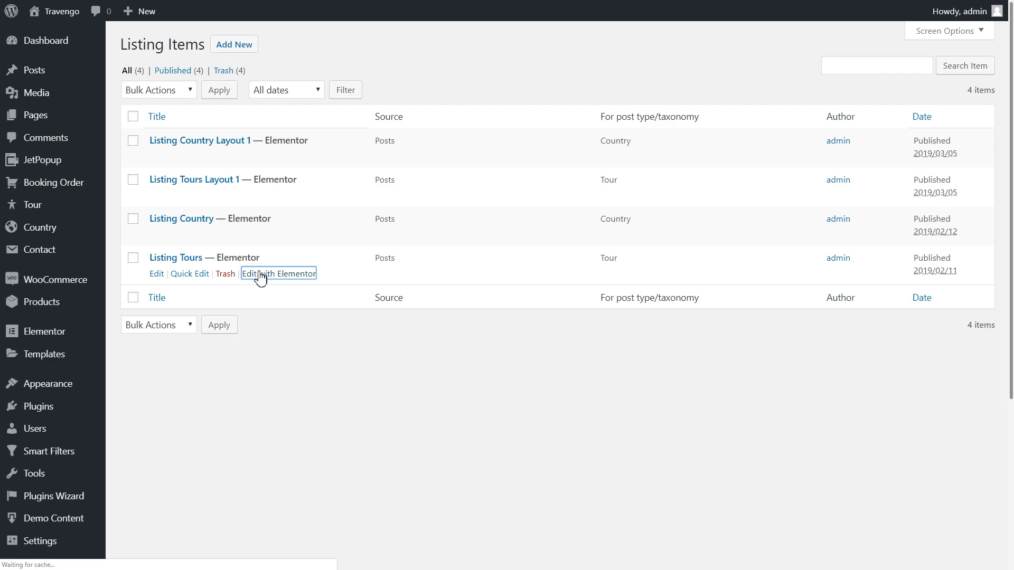
left_click(278, 274)
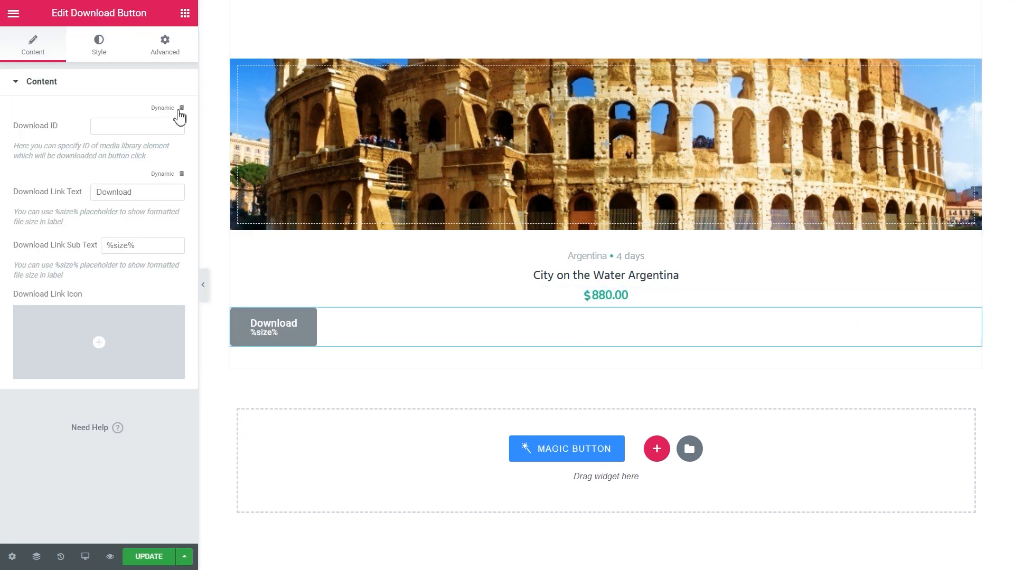
- Source Download ID from the Download Button custom field and center the button text
left_click(183, 108)
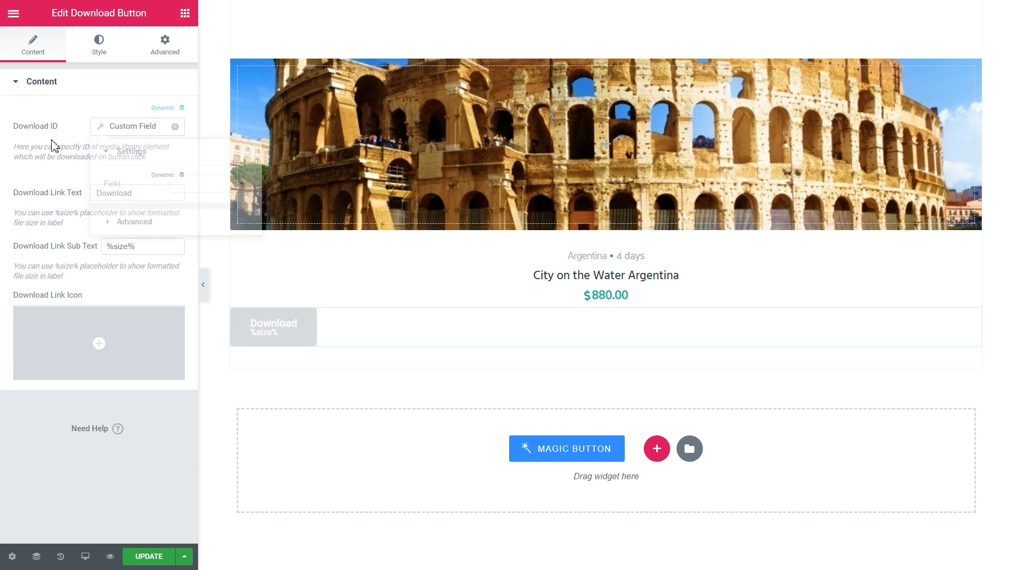
left_click(208, 183)
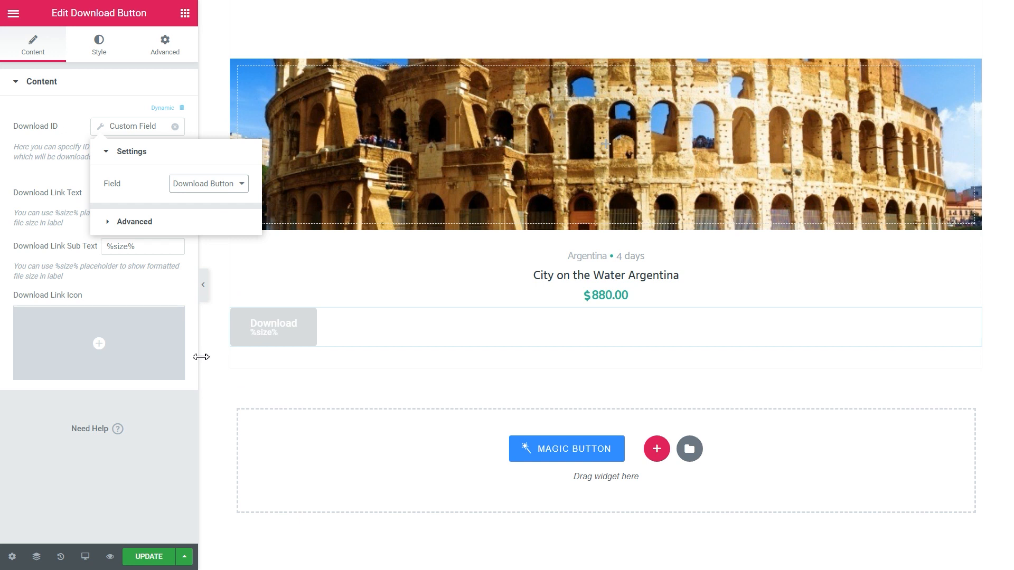
left_click(99, 44)
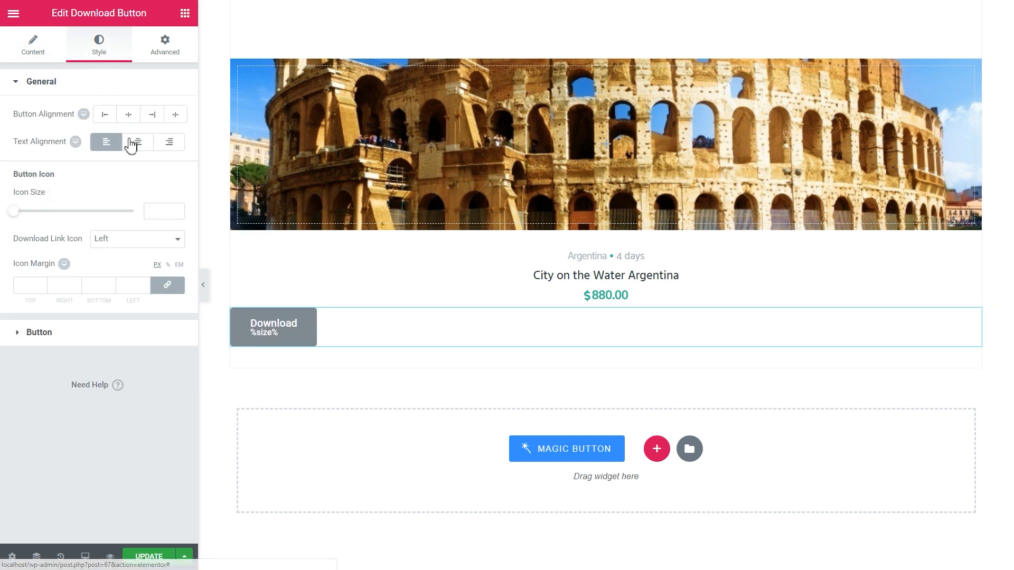
left_click(138, 142)
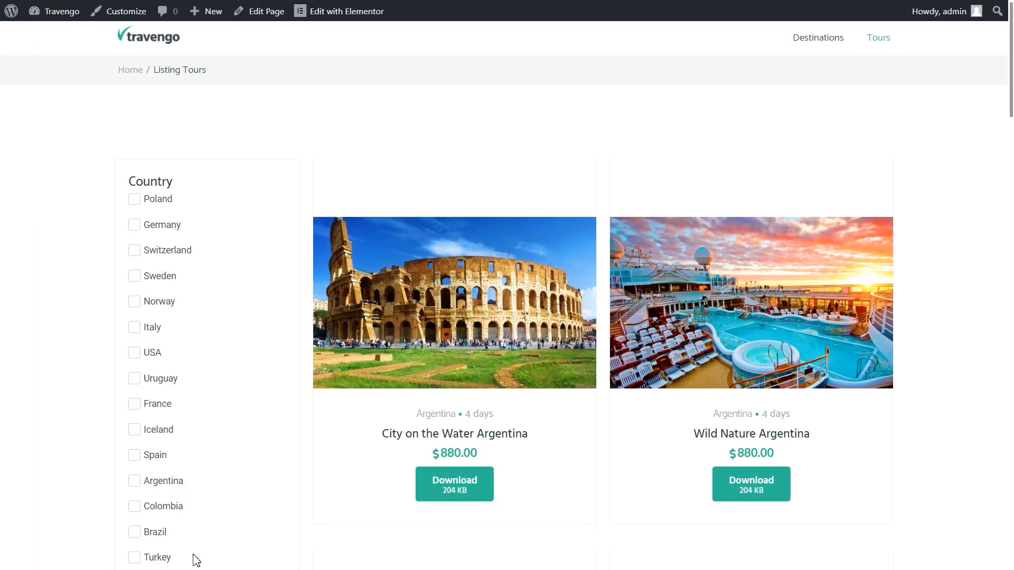
mouse_move(947, 426)
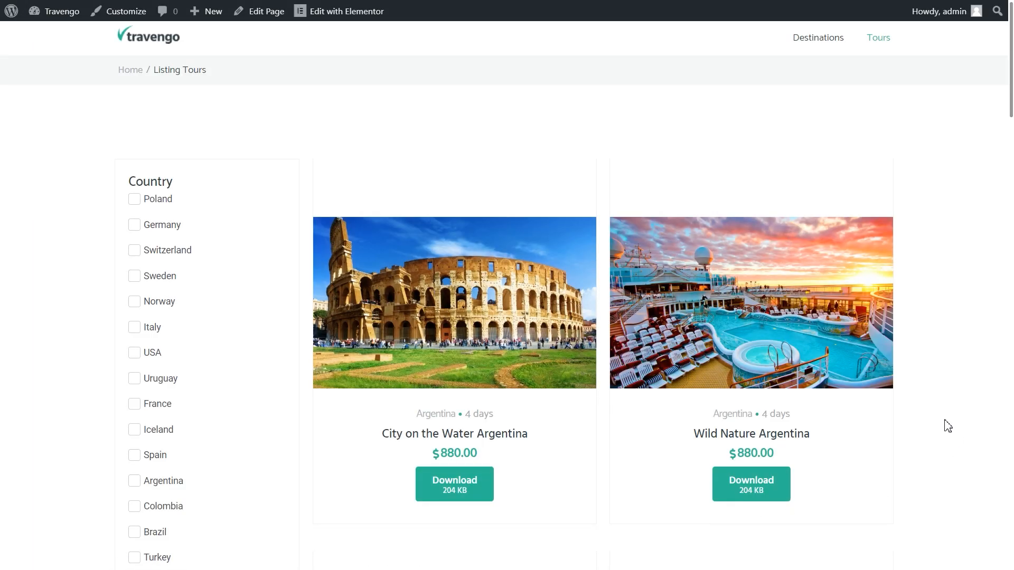
- Download the Wild Nature Argentina tour PDF from the tour grid
left_click(750, 484)
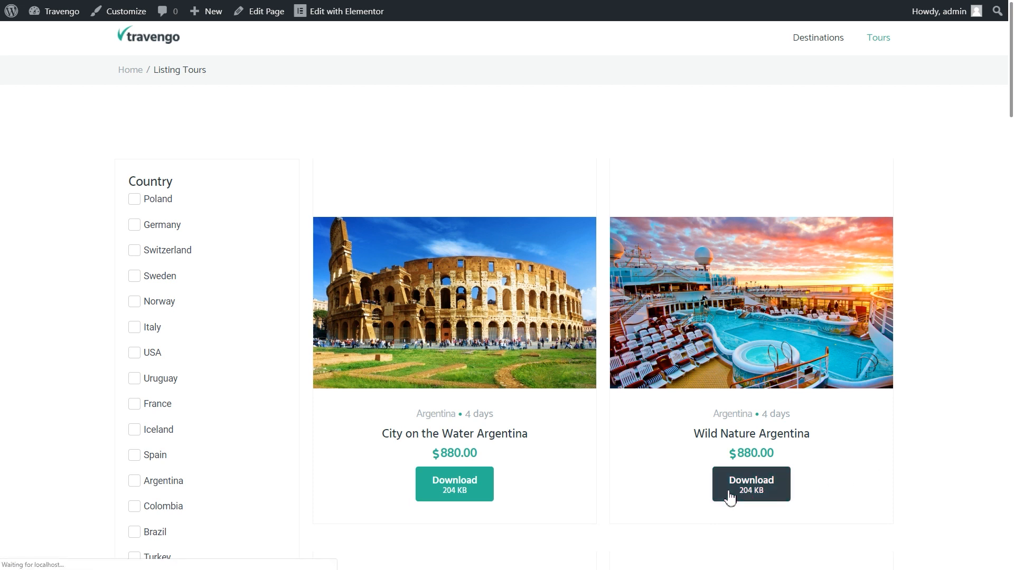
left_click(749, 484)
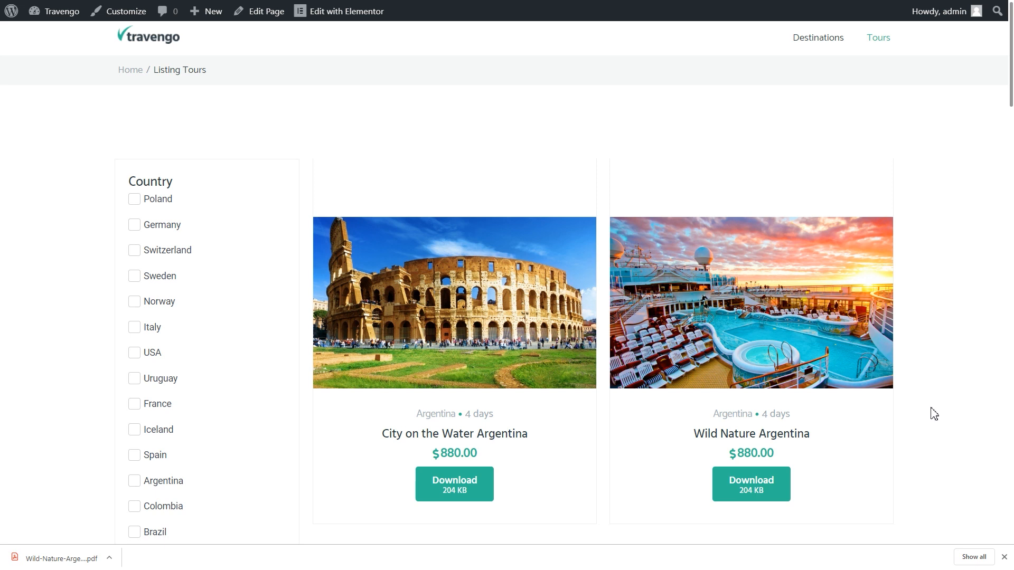
scroll("down", 3)
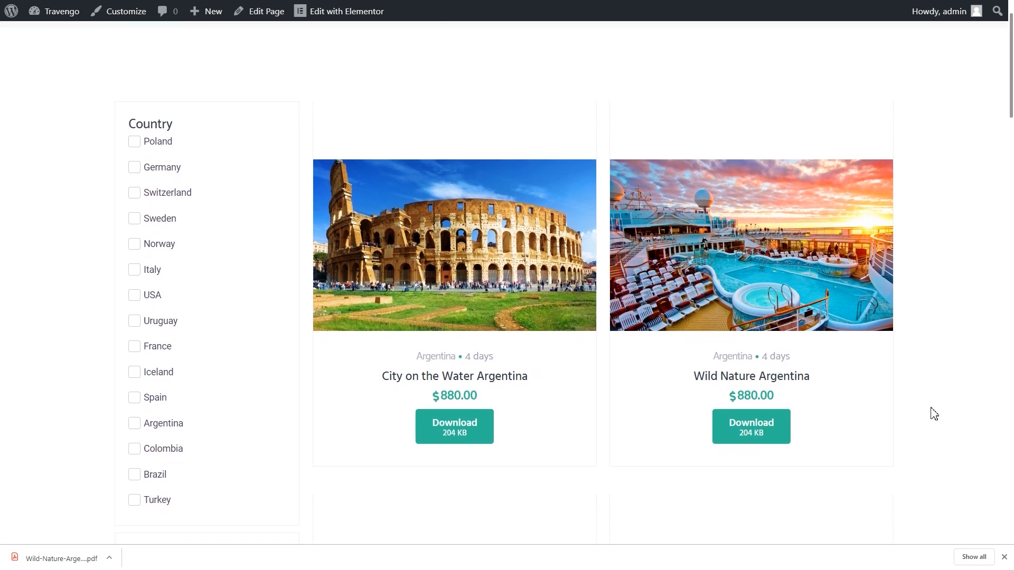
scroll("down", 3)
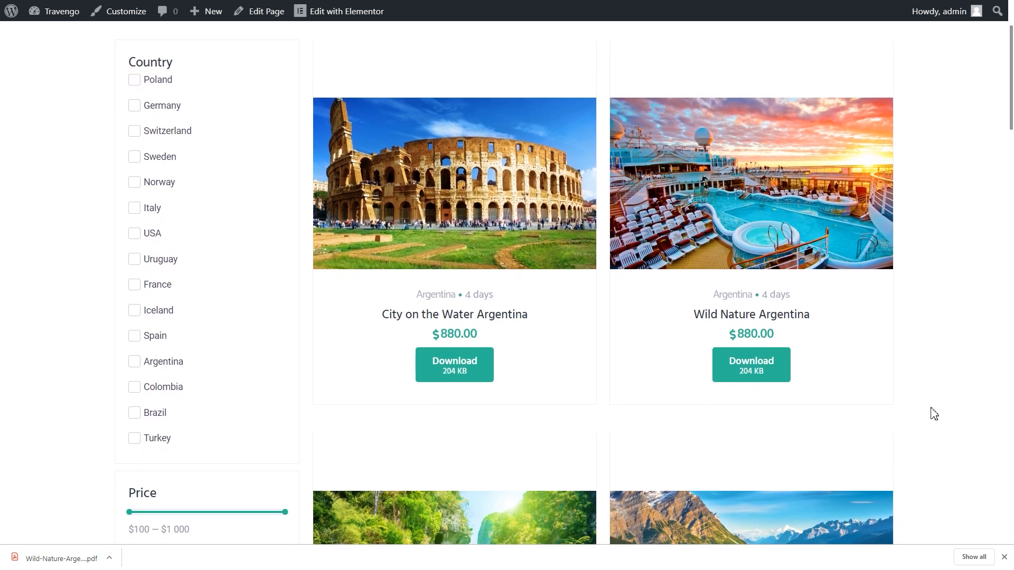
scroll("down", 3)
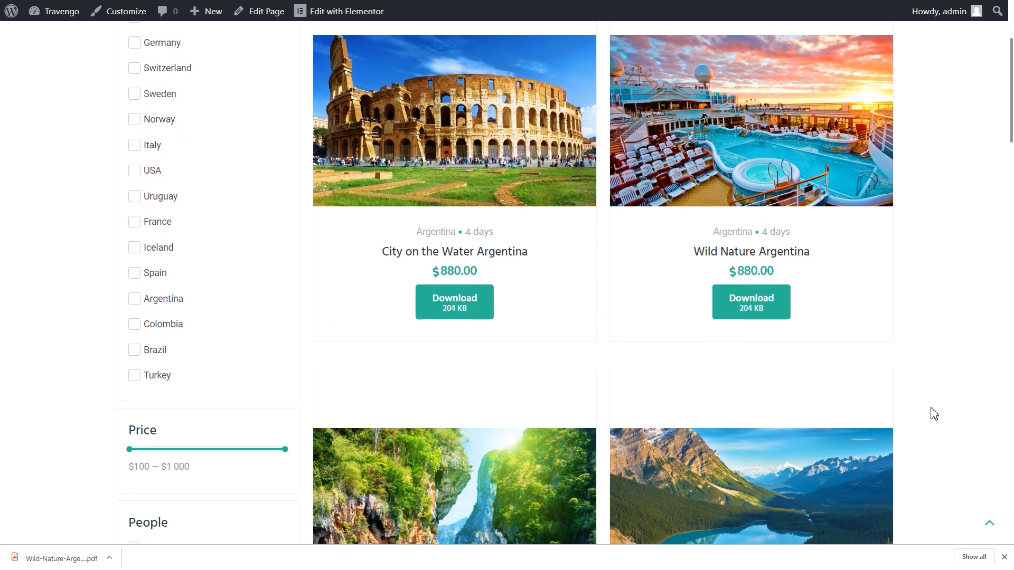
scroll("down", 3)
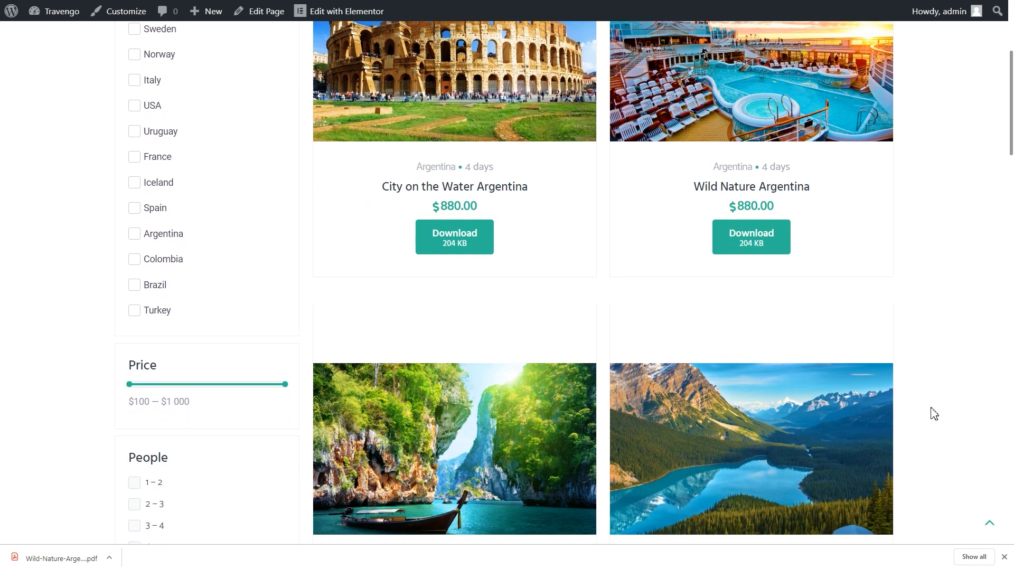
scroll("down", 3)
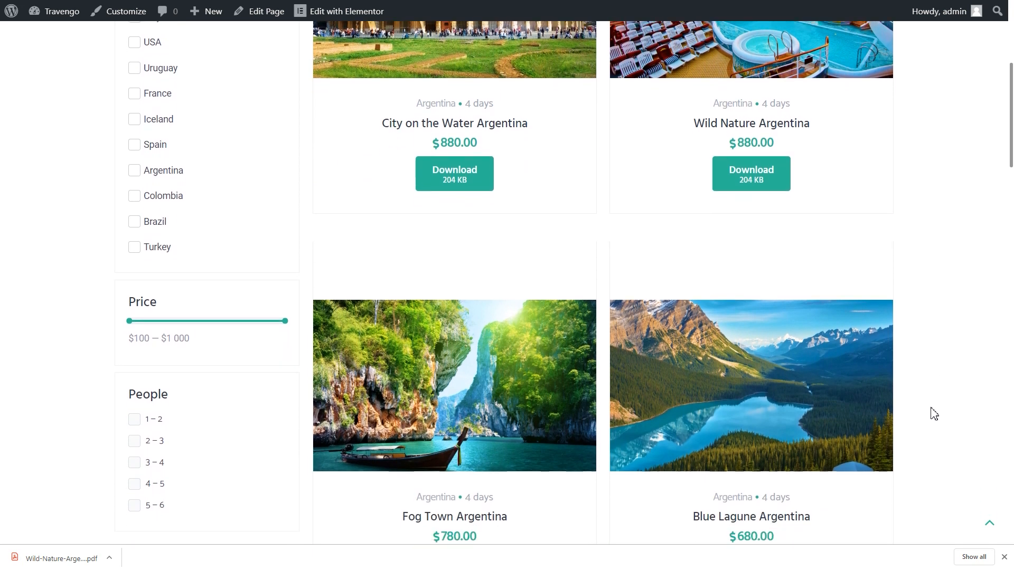
scroll("down", 3)
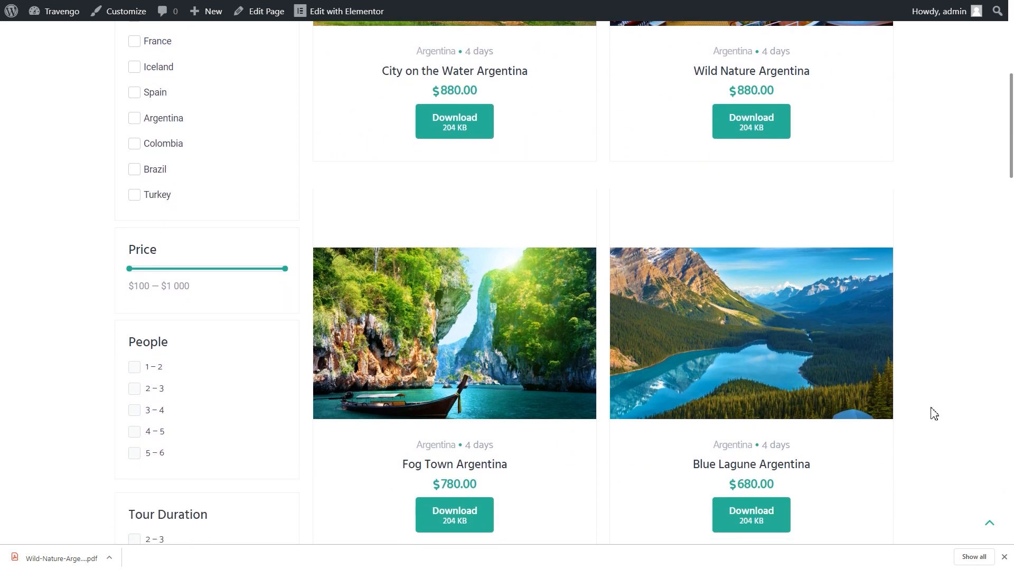
- Download the Blue Lagune Argentina tour PDF and open the downloaded file
left_click(751, 515)
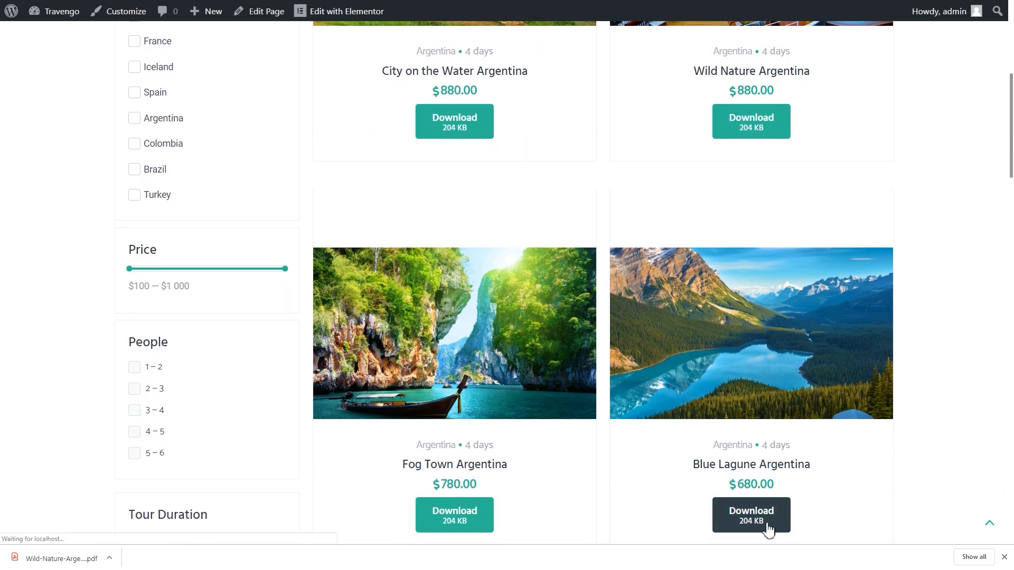
left_click(750, 514)
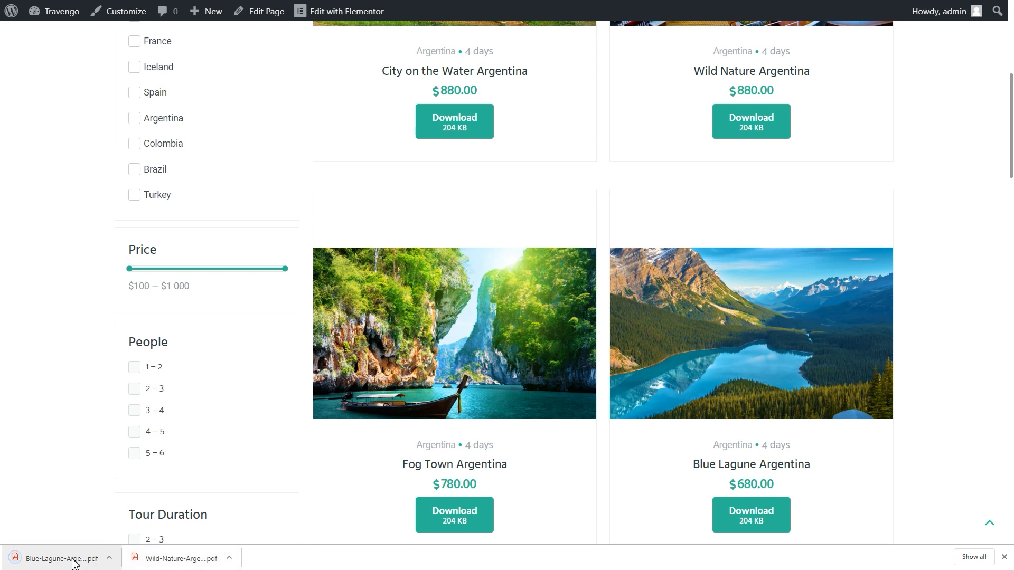
left_click(750, 514)
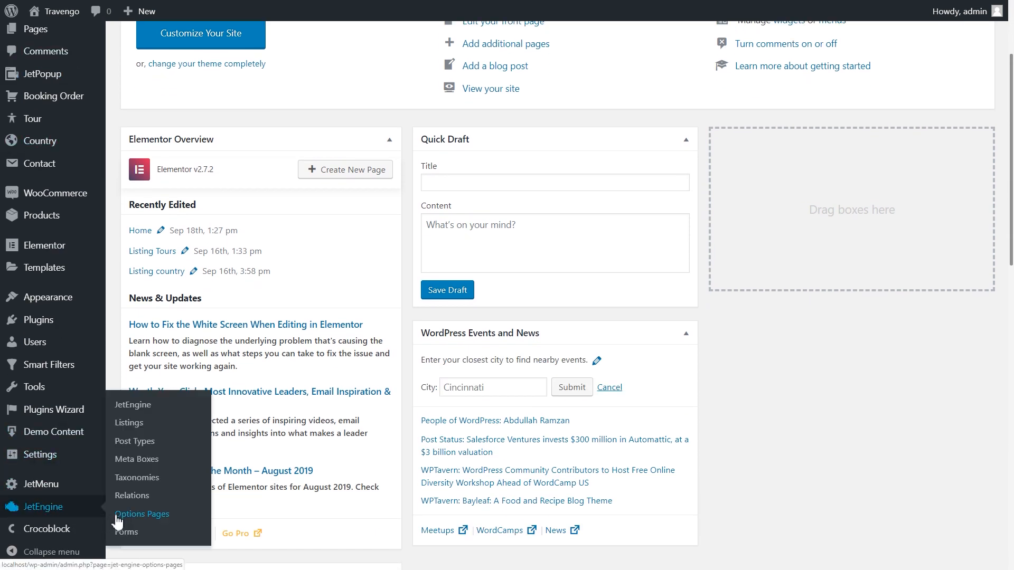
- Create a JetEngine options page titled Options with a Download media field
left_click(142, 514)
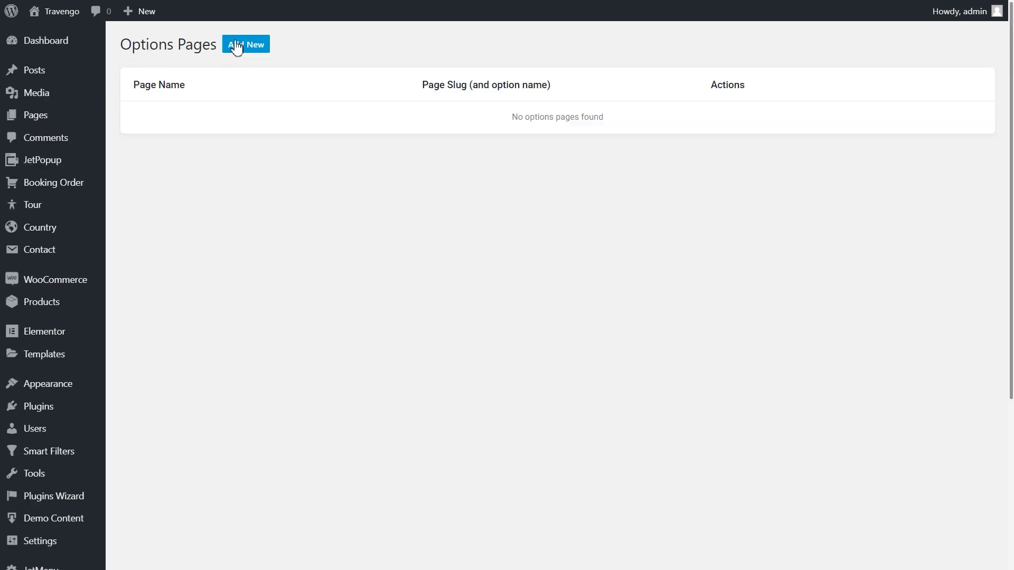
left_click(245, 44)
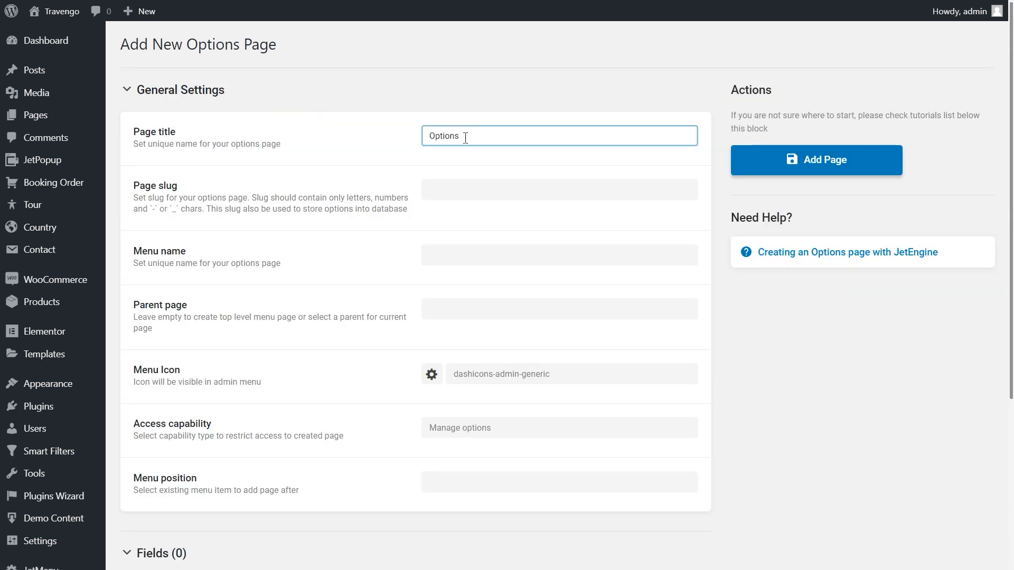
scroll("down", 3)
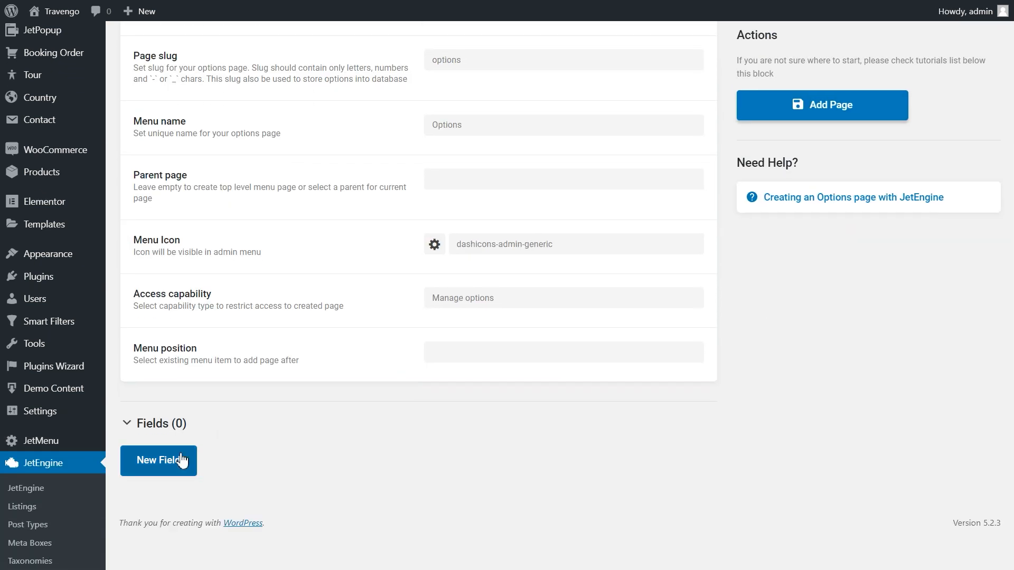
left_click(158, 461)
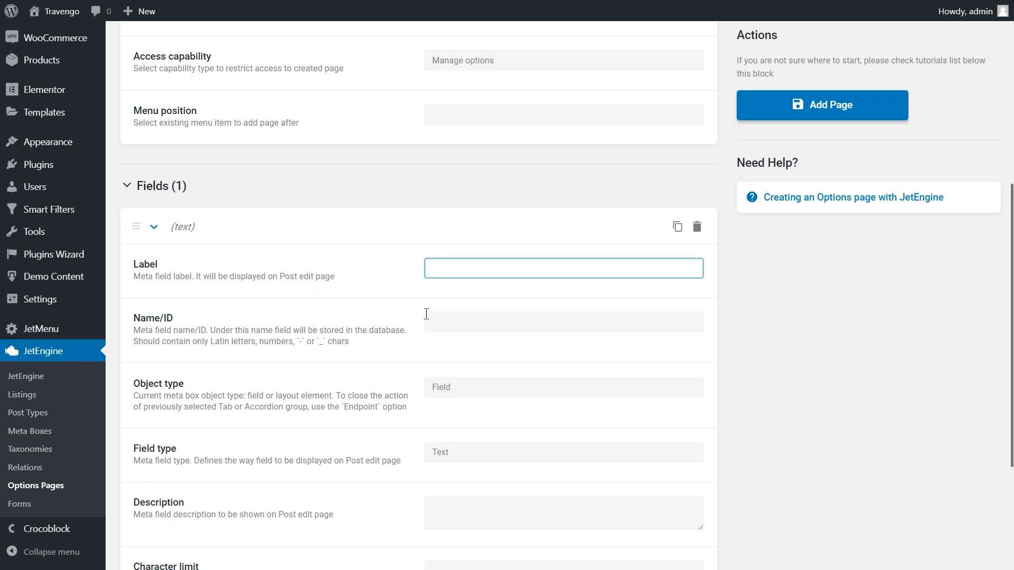
left_click(563, 452)
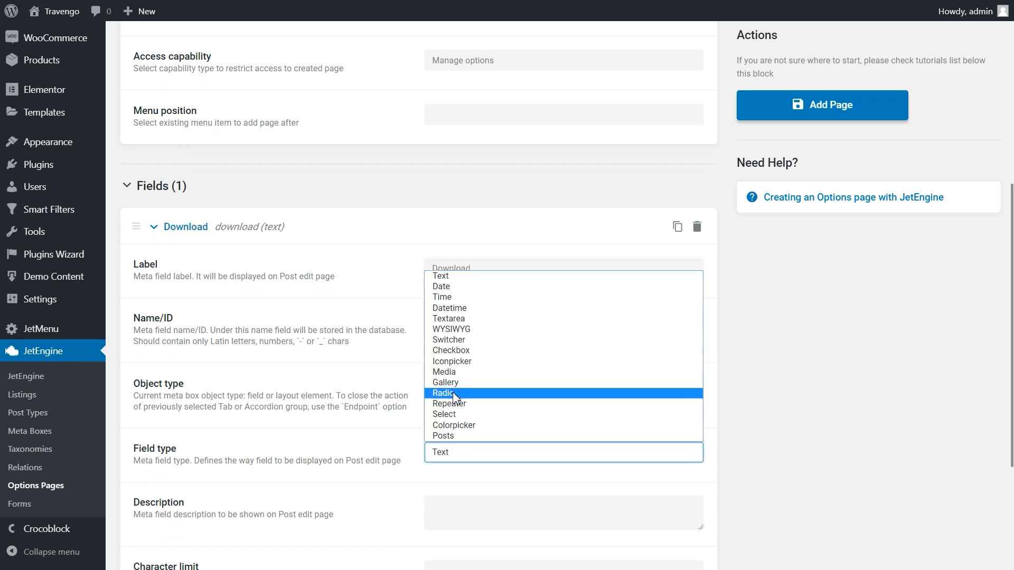
left_click(444, 372)
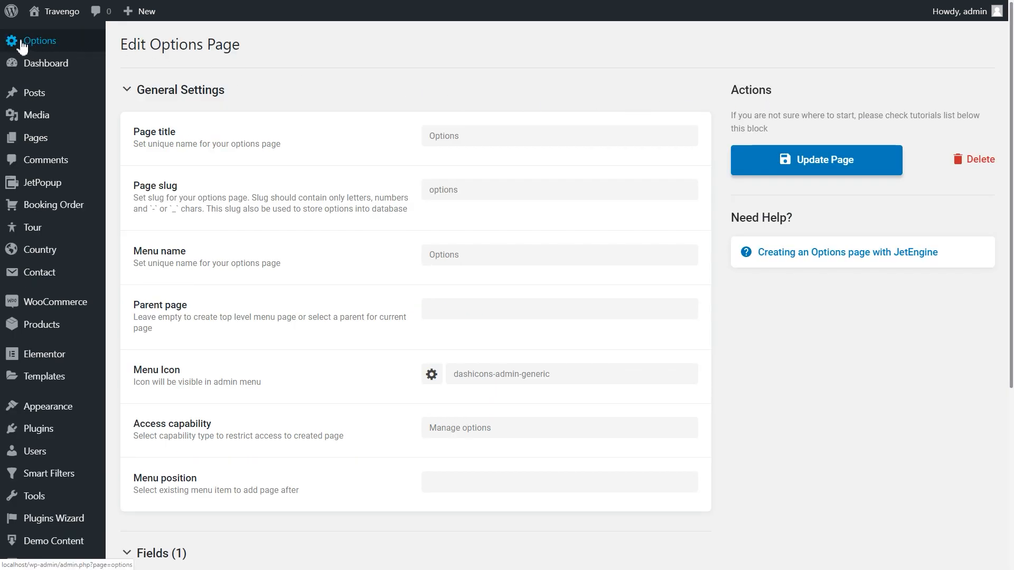
- Choose Our-Policy.pdf from the media library for the Options page's Download field
left_click(40, 40)
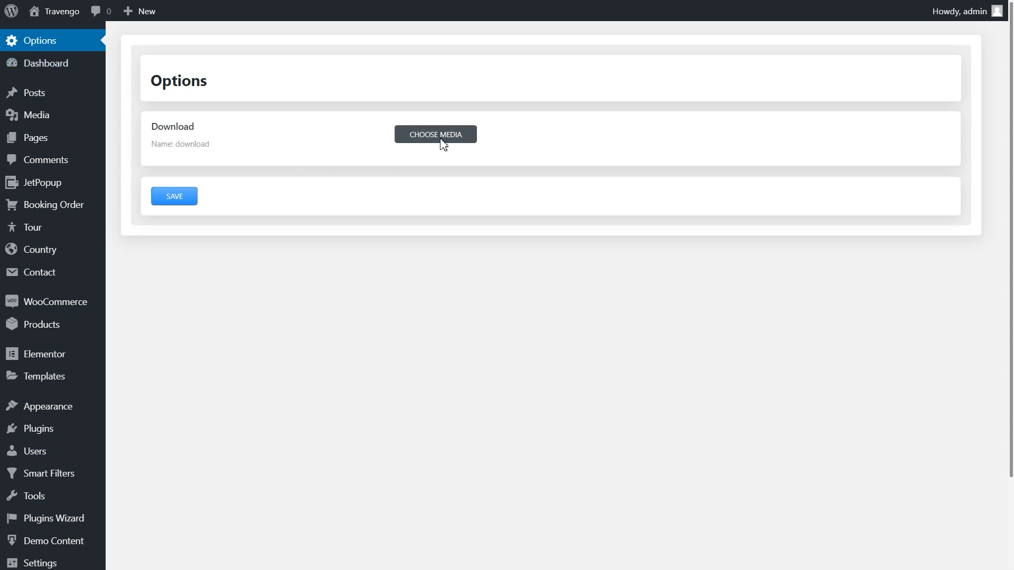
left_click(435, 134)
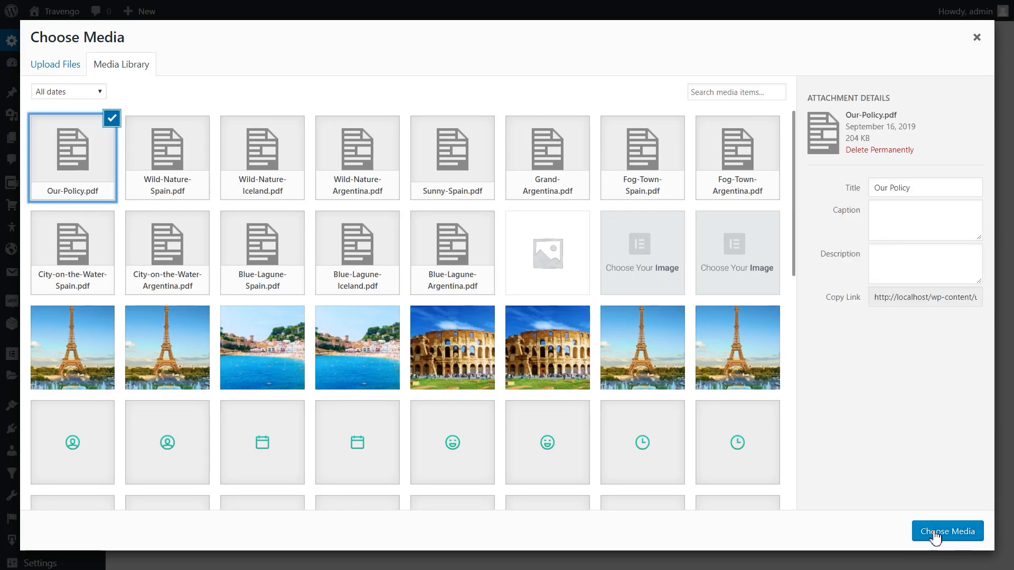
left_click(947, 531)
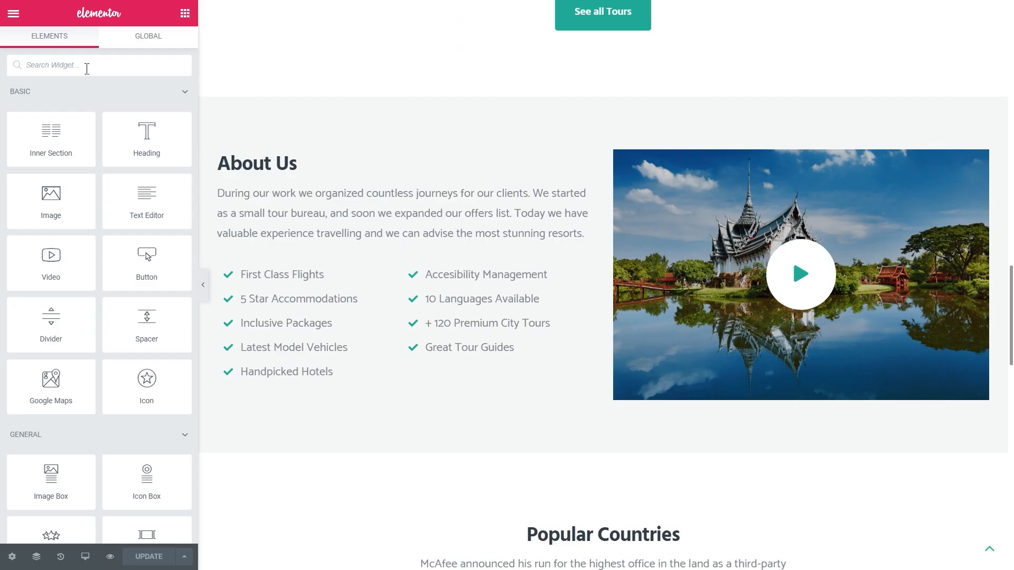
- Place a Download Button under the About Us checklist, sourced from the JetEngine Download option
type("Down")
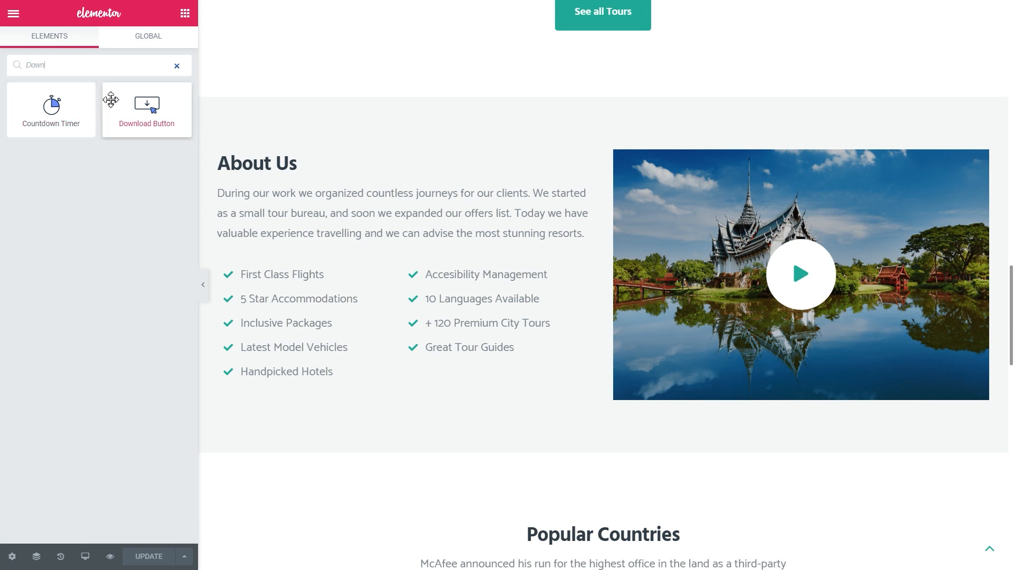
left_click_drag(147, 110, 308, 401)
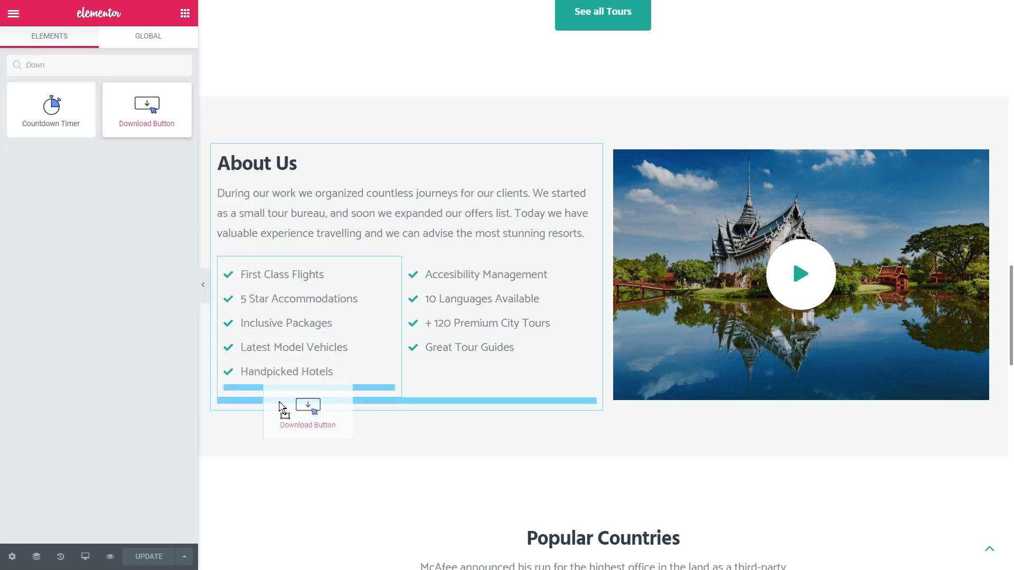
left_click_drag(147, 103, 308, 408)
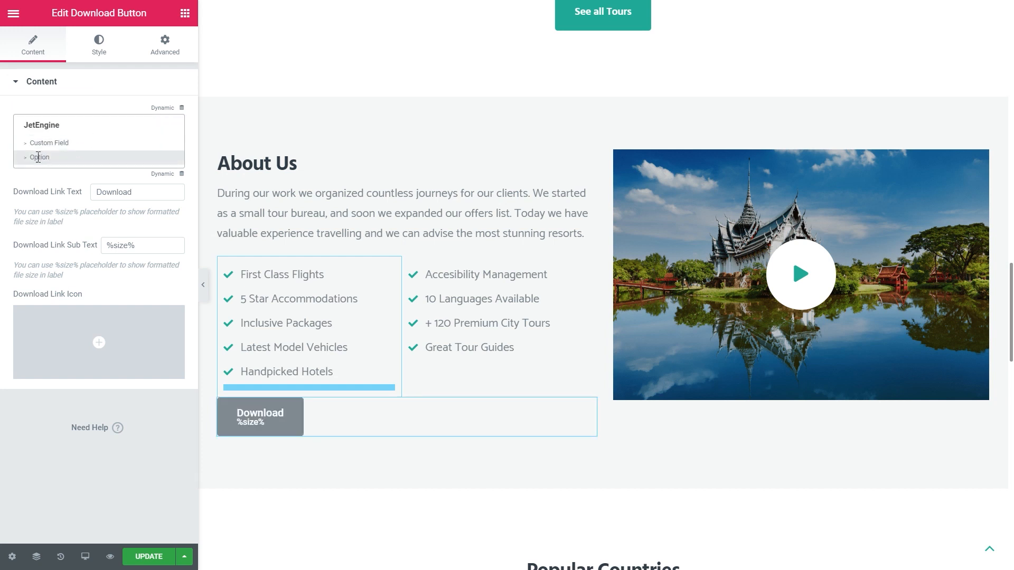
left_click(40, 157)
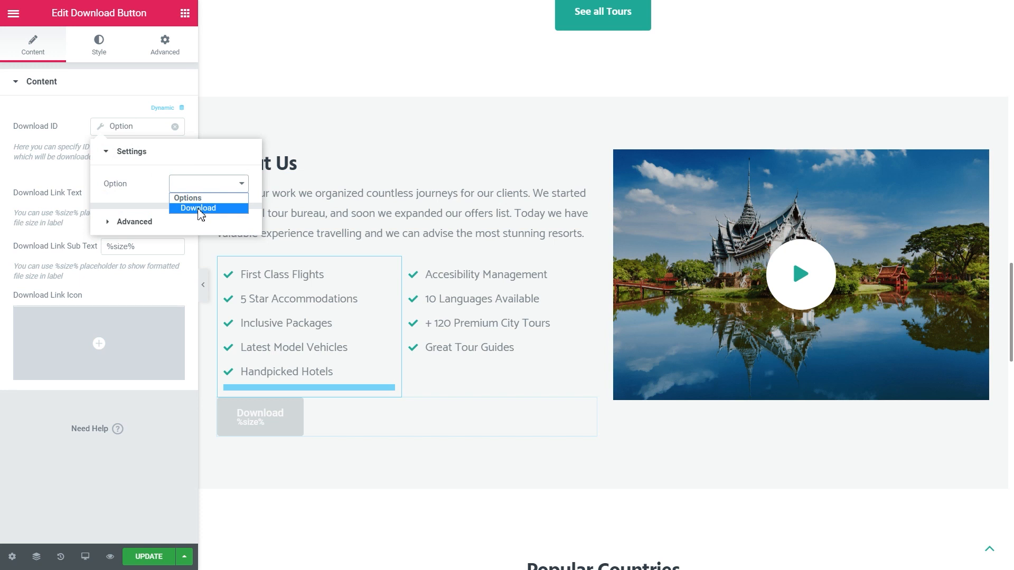
left_click(199, 208)
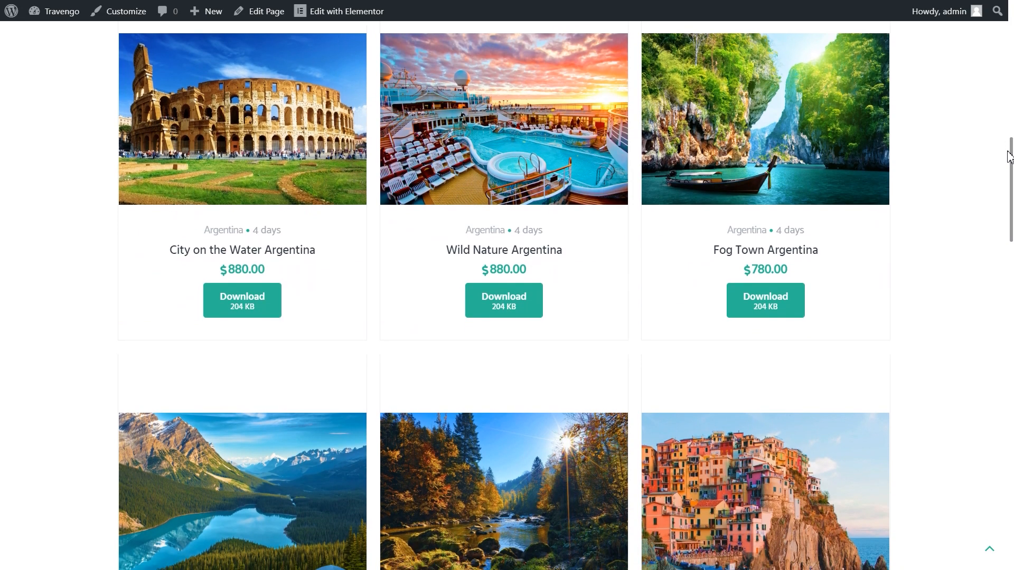
- Scroll to About Us on the live home page and download the Our Policy PDF
scroll("down", 3)
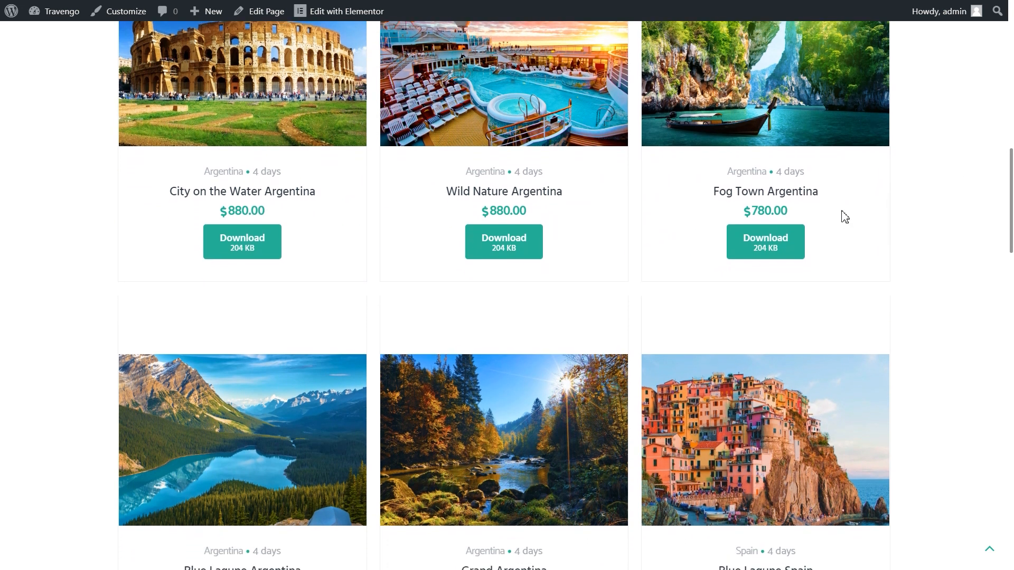
scroll("down", 3)
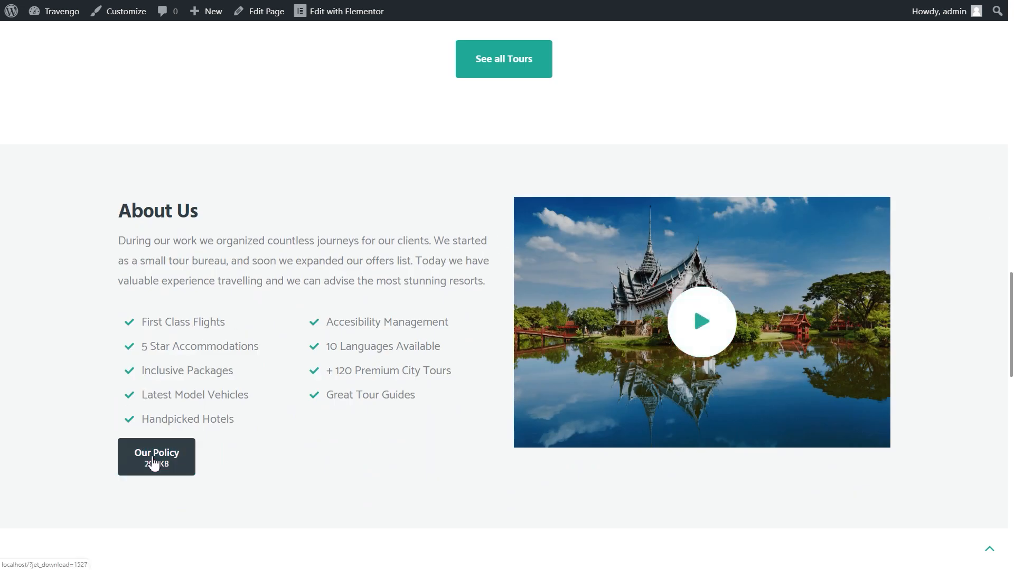
left_click(156, 457)
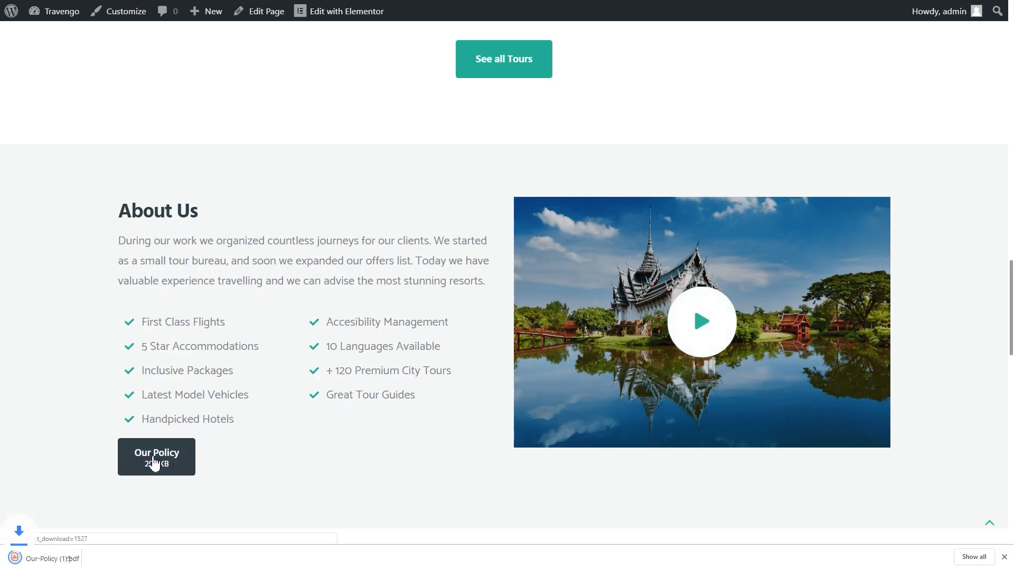